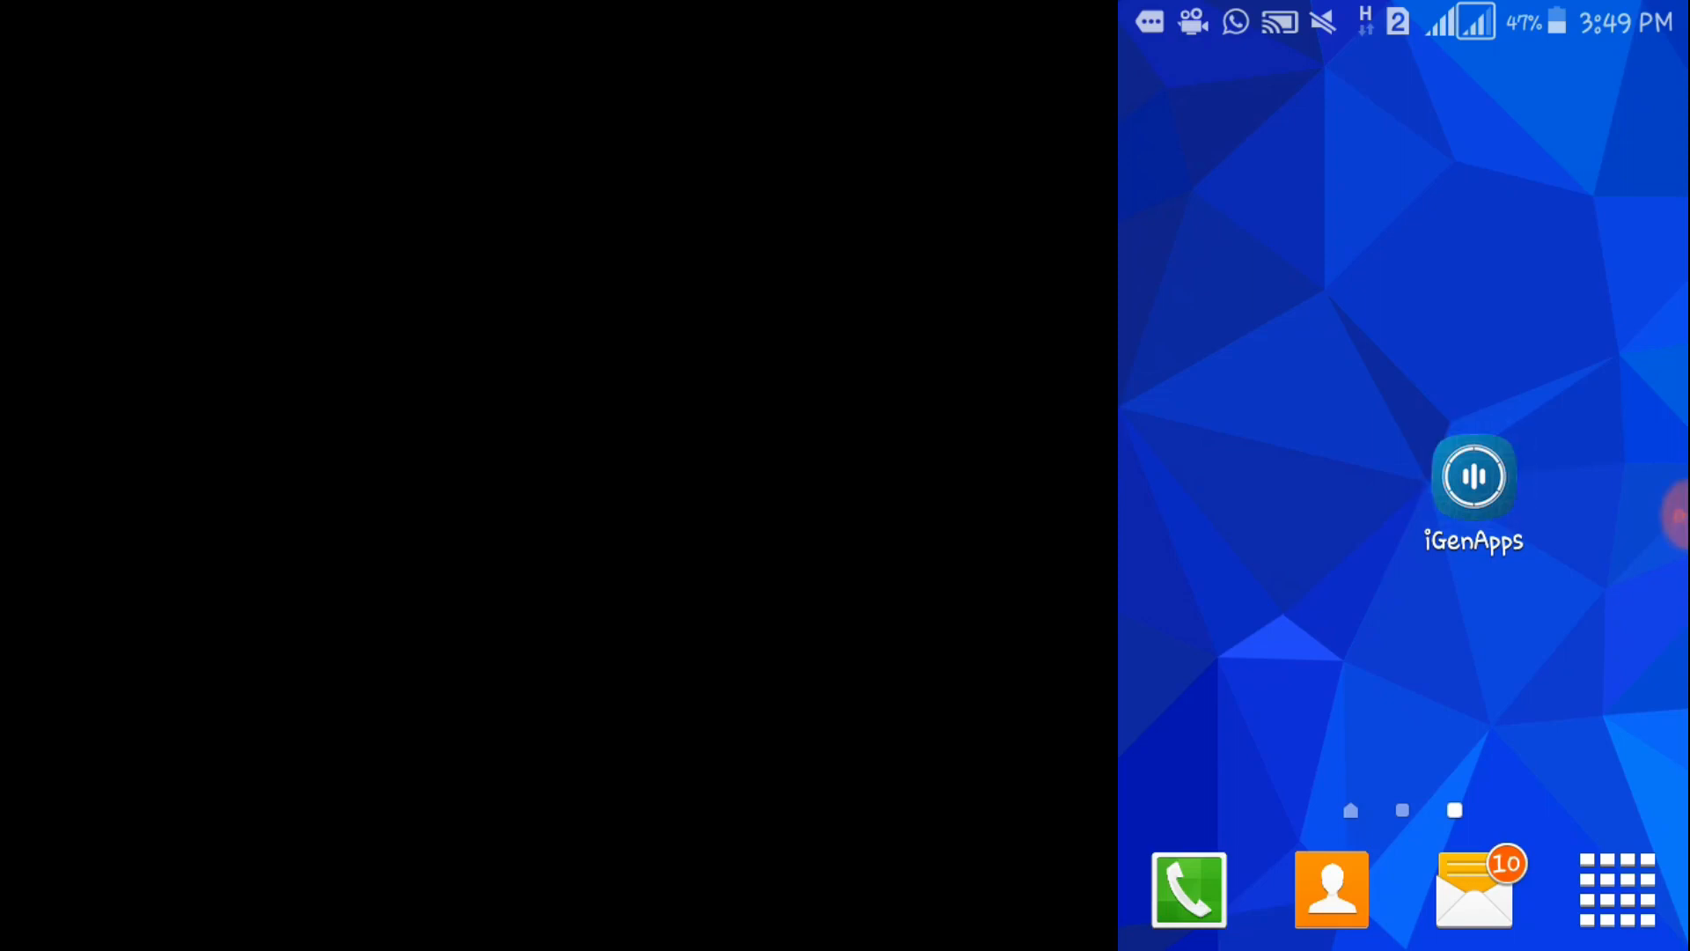
# Launch iGenApps from the home screen to reach the Trumis draft's General Info
pyautogui.click(1472, 477)
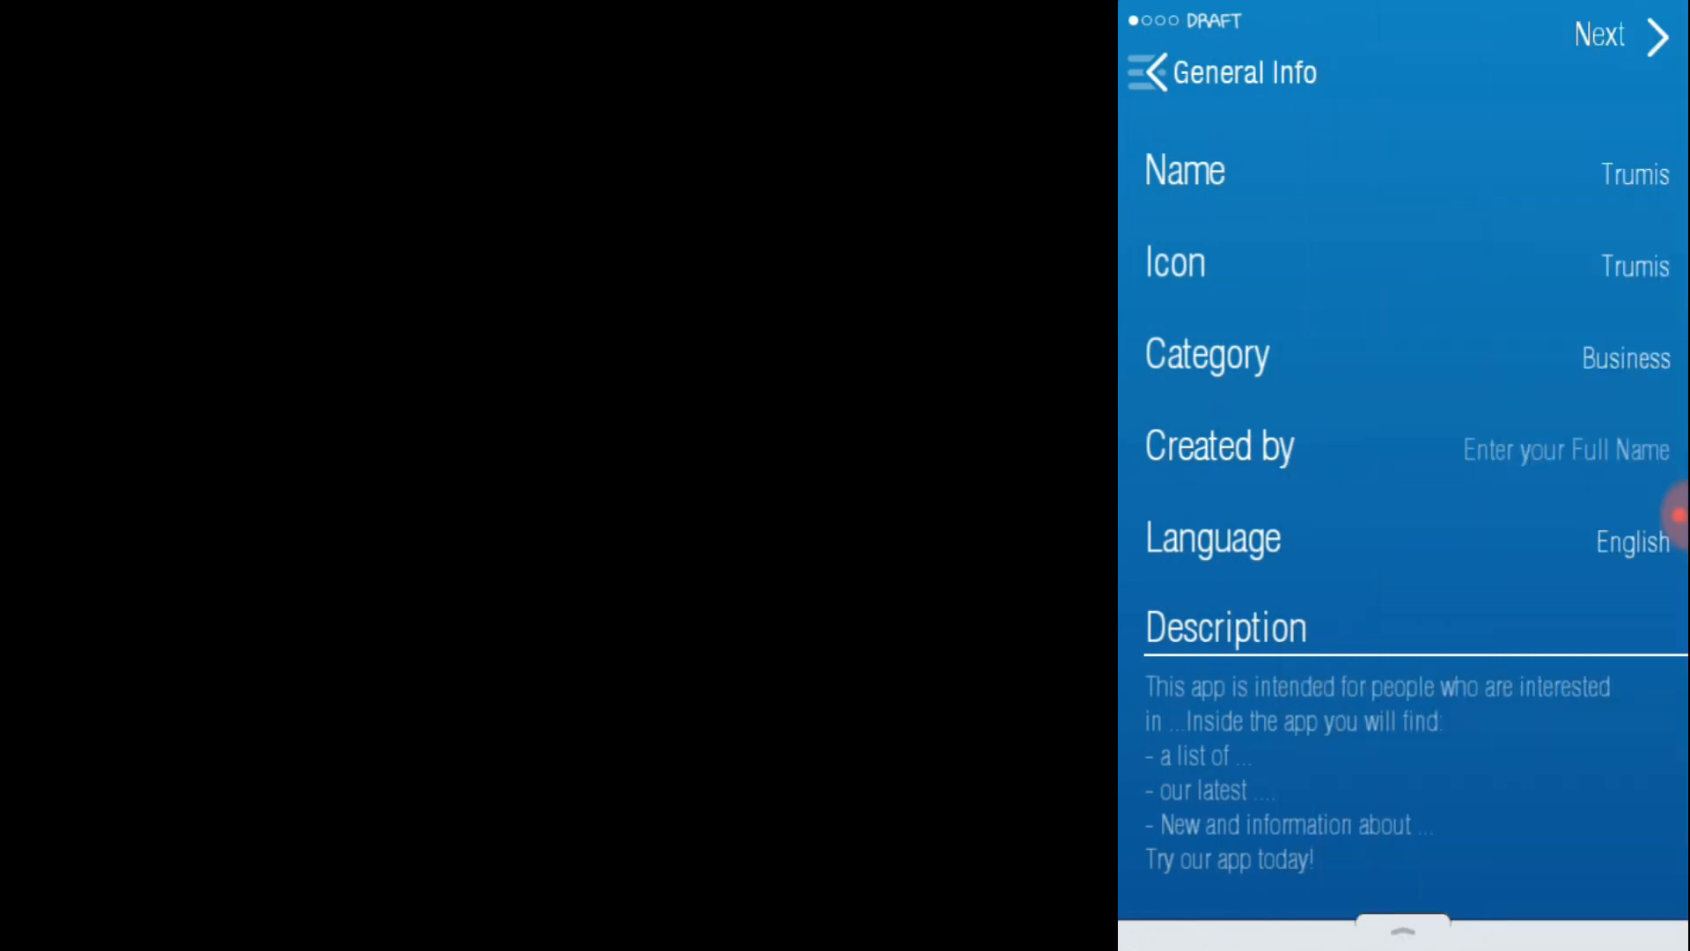
# Enter 'Akwr' as the app's creator name under Created by
pyautogui.click(1563, 449)
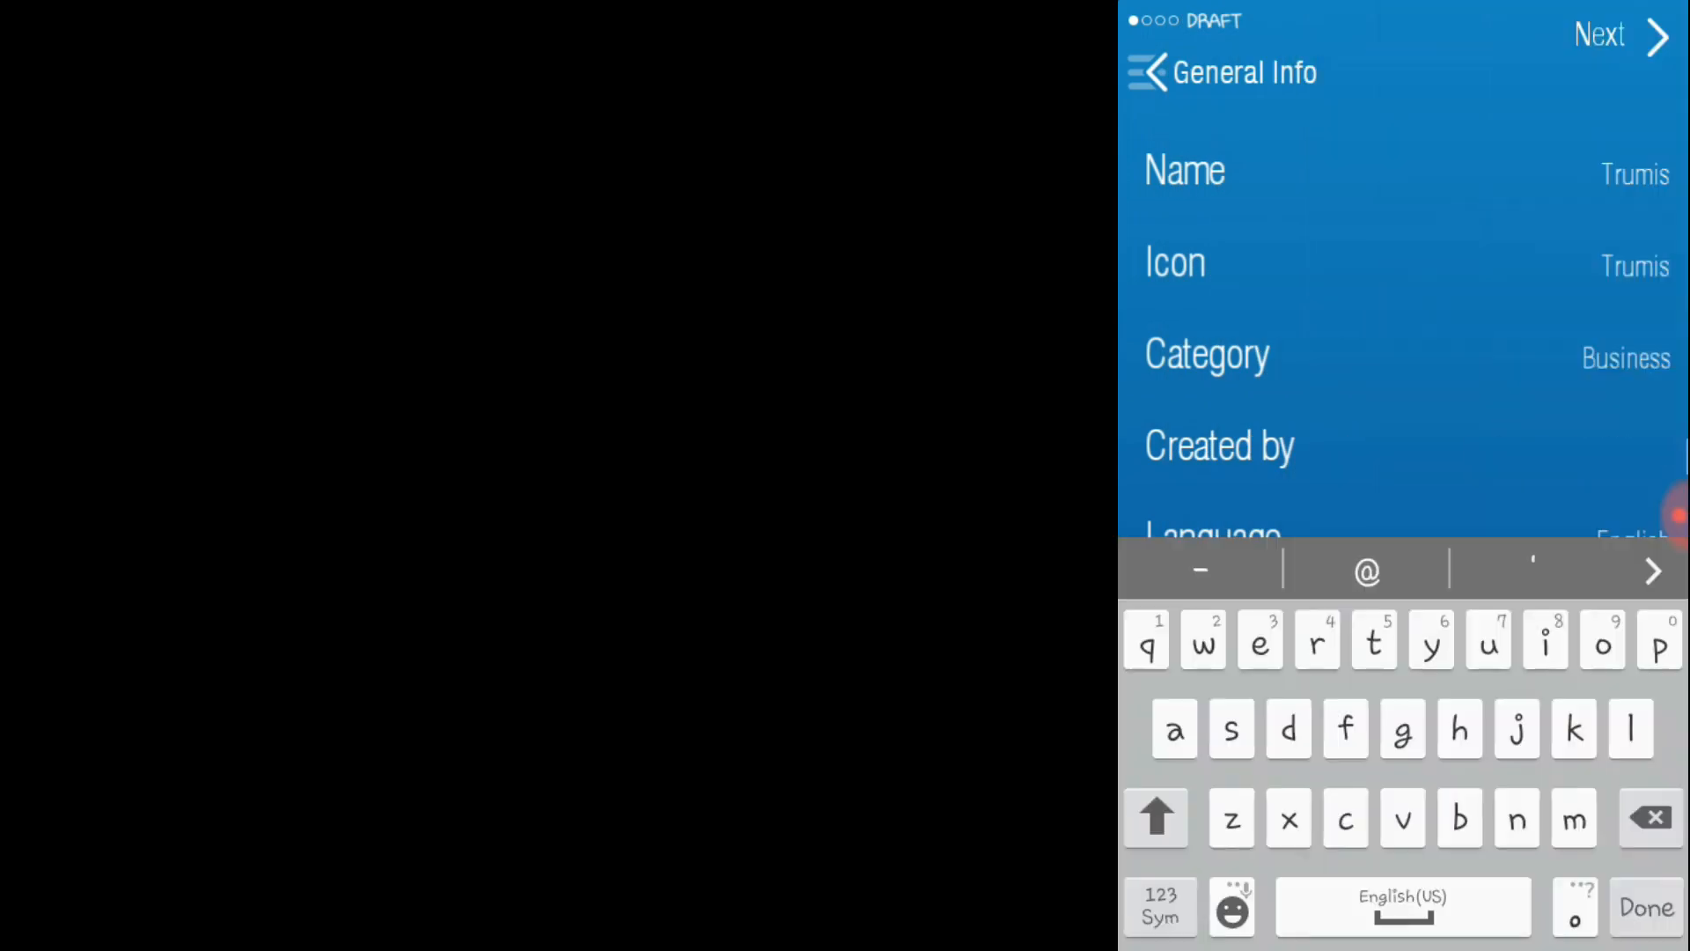
pyautogui.click(1157, 816)
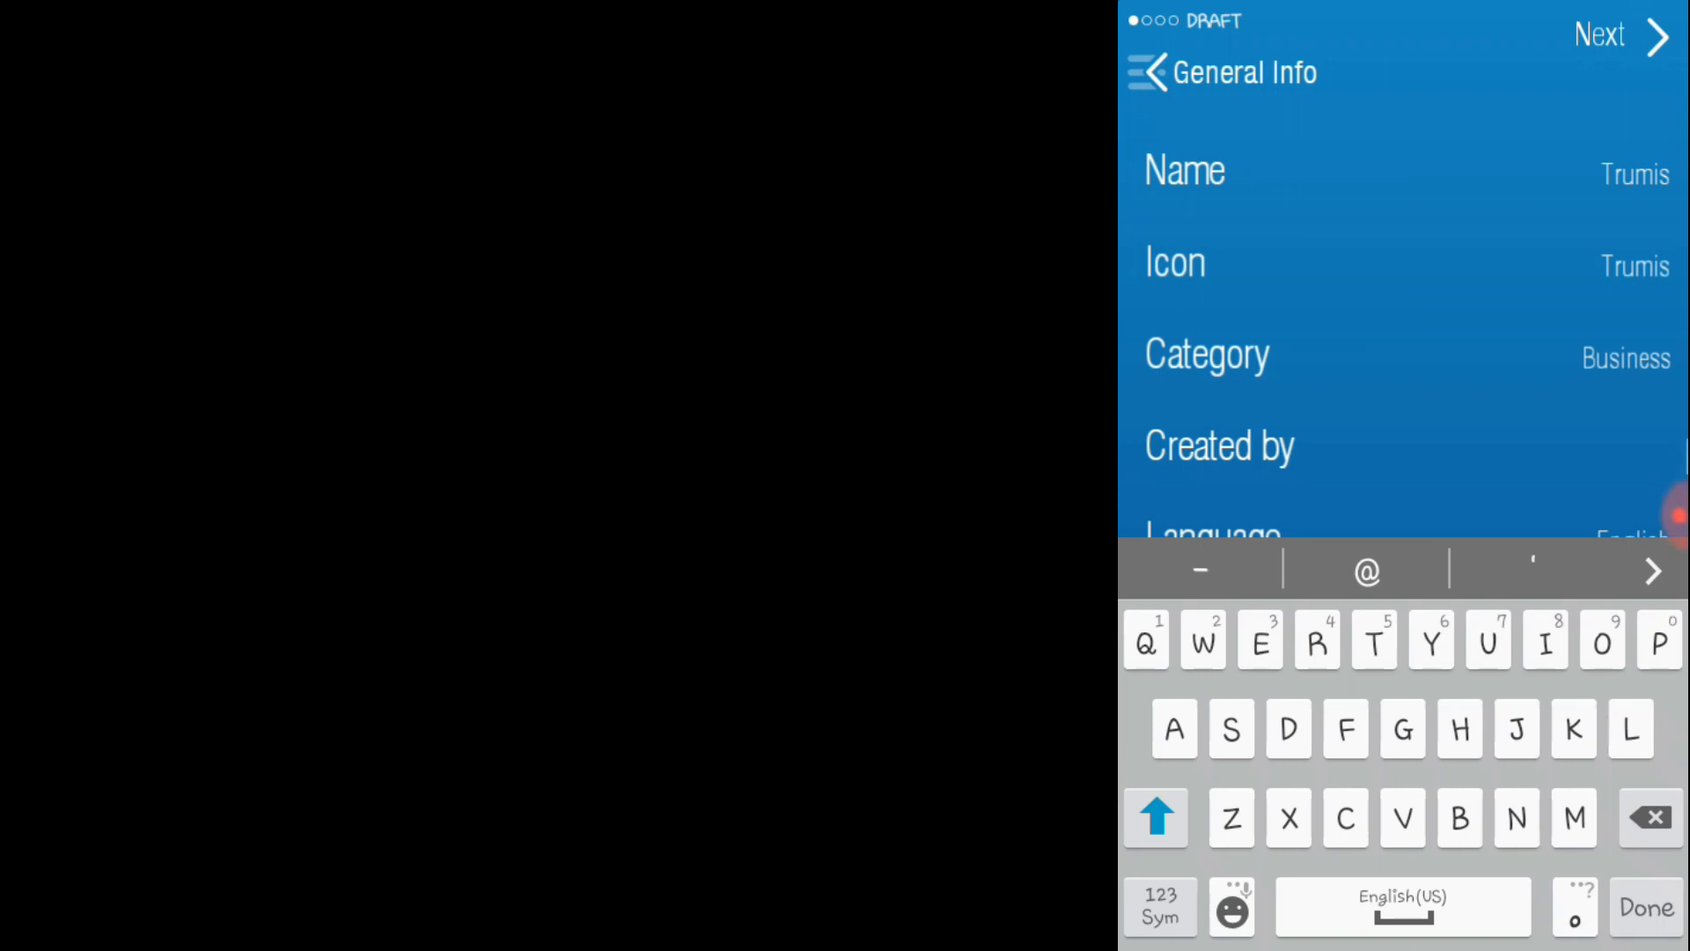
pyautogui.write('Akwr')
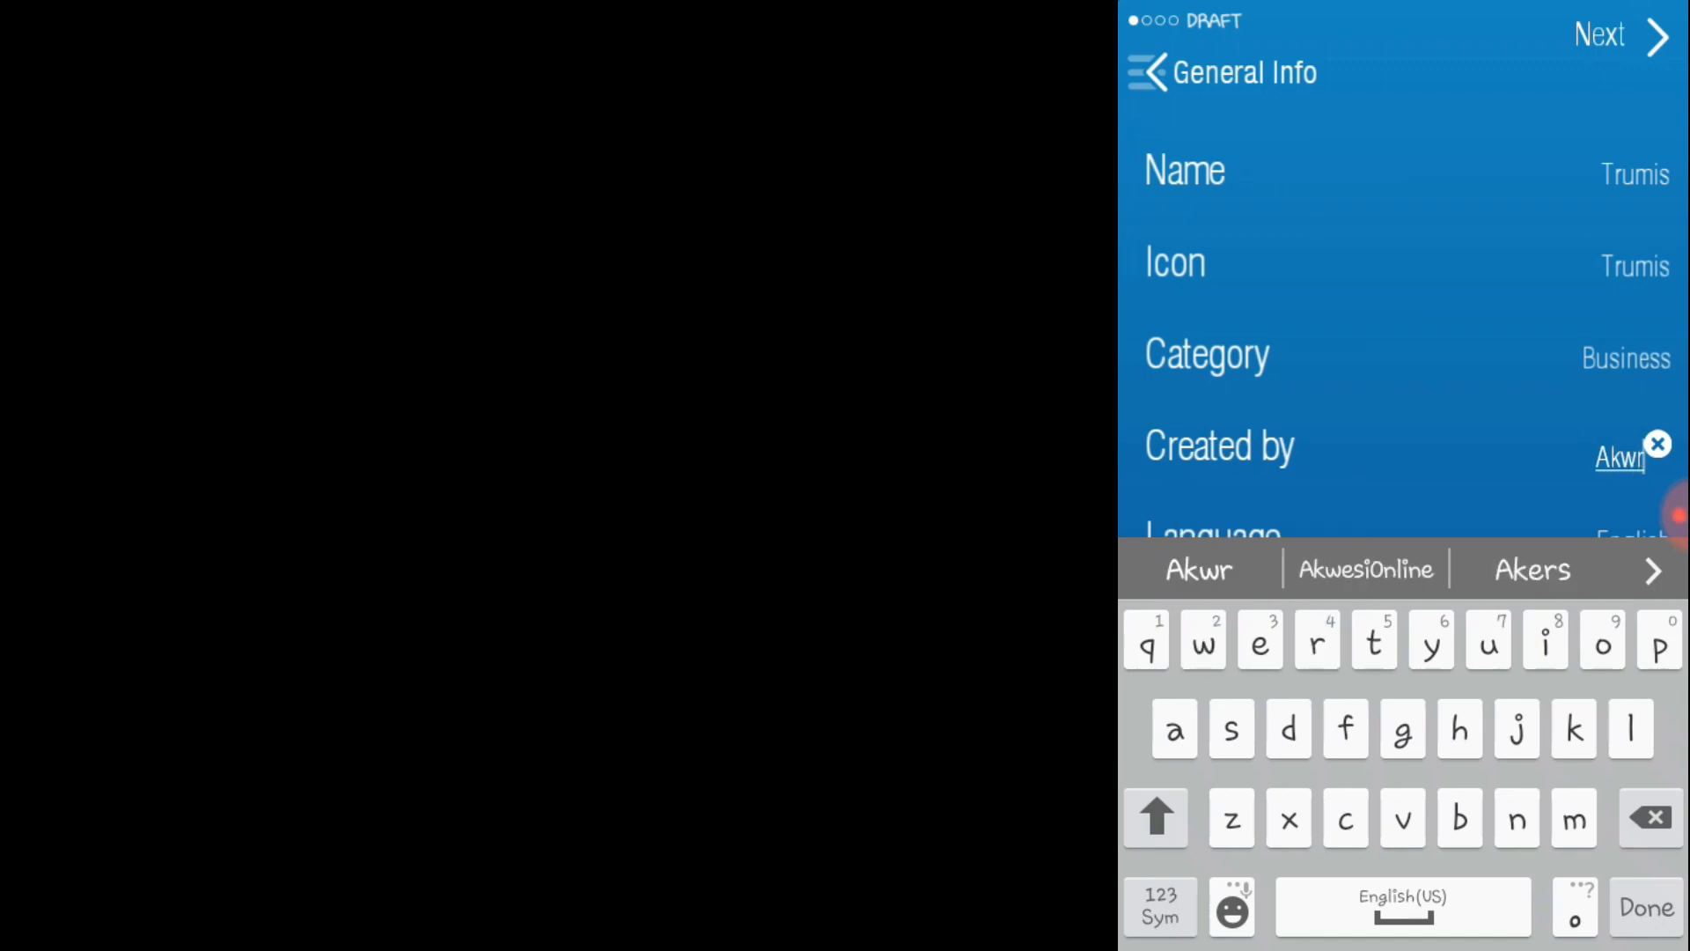
pyautogui.click(1364, 568)
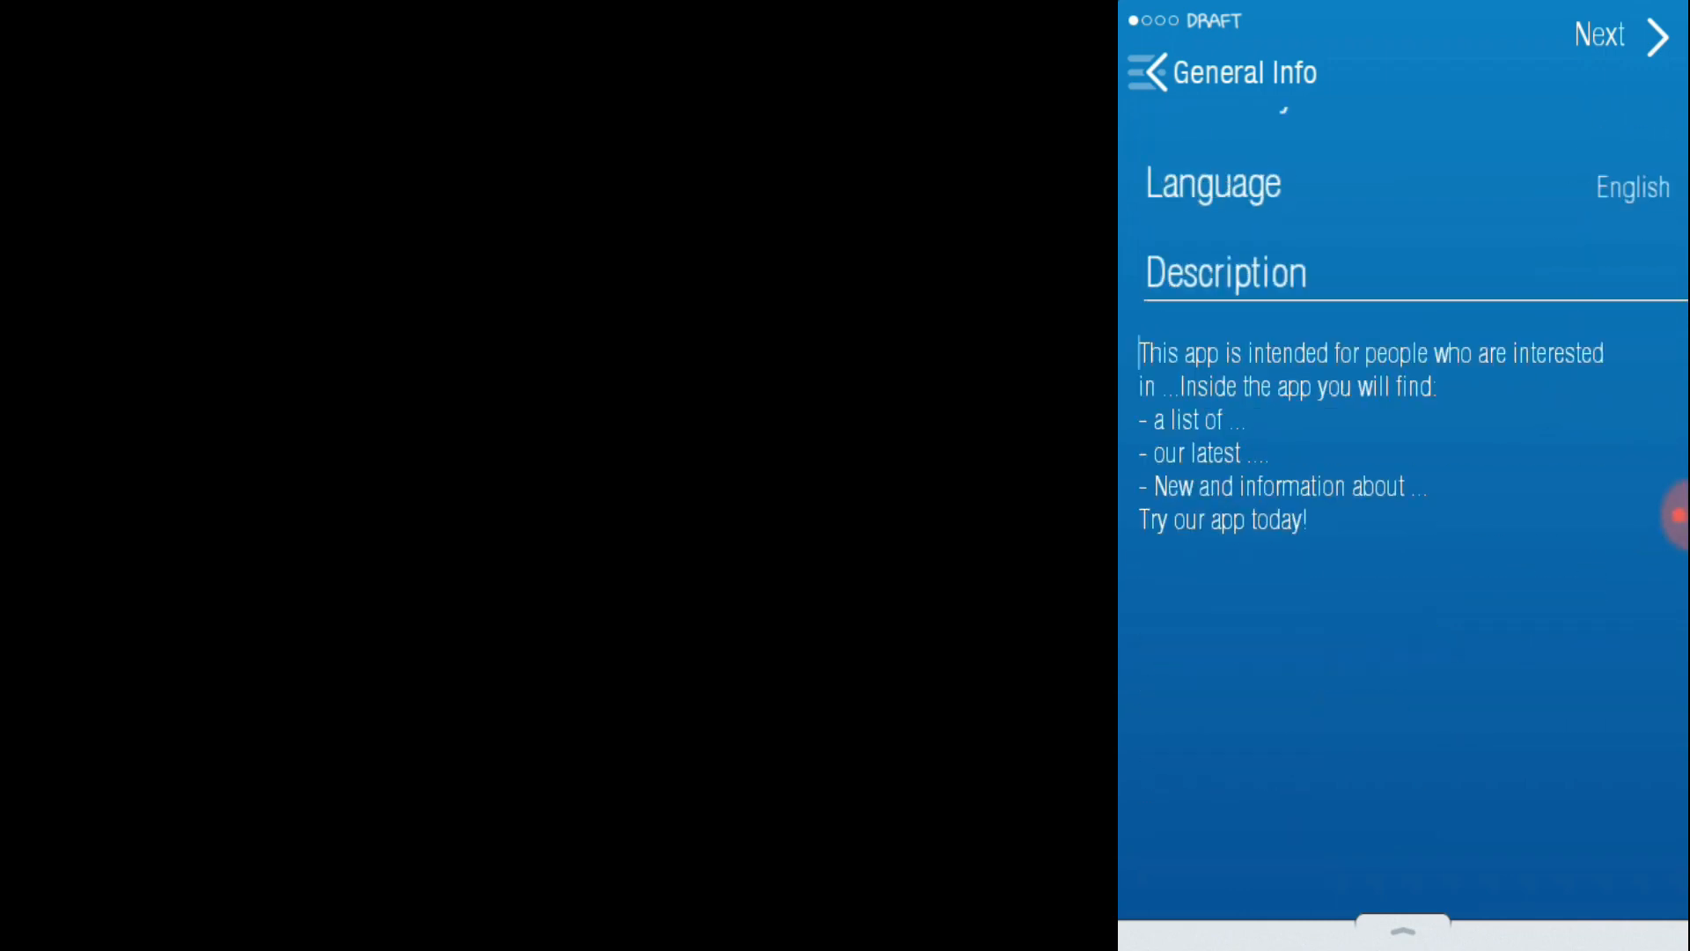
# Begin editing the app description and advance toward the Color Scheme step
pyautogui.click(1370, 356)
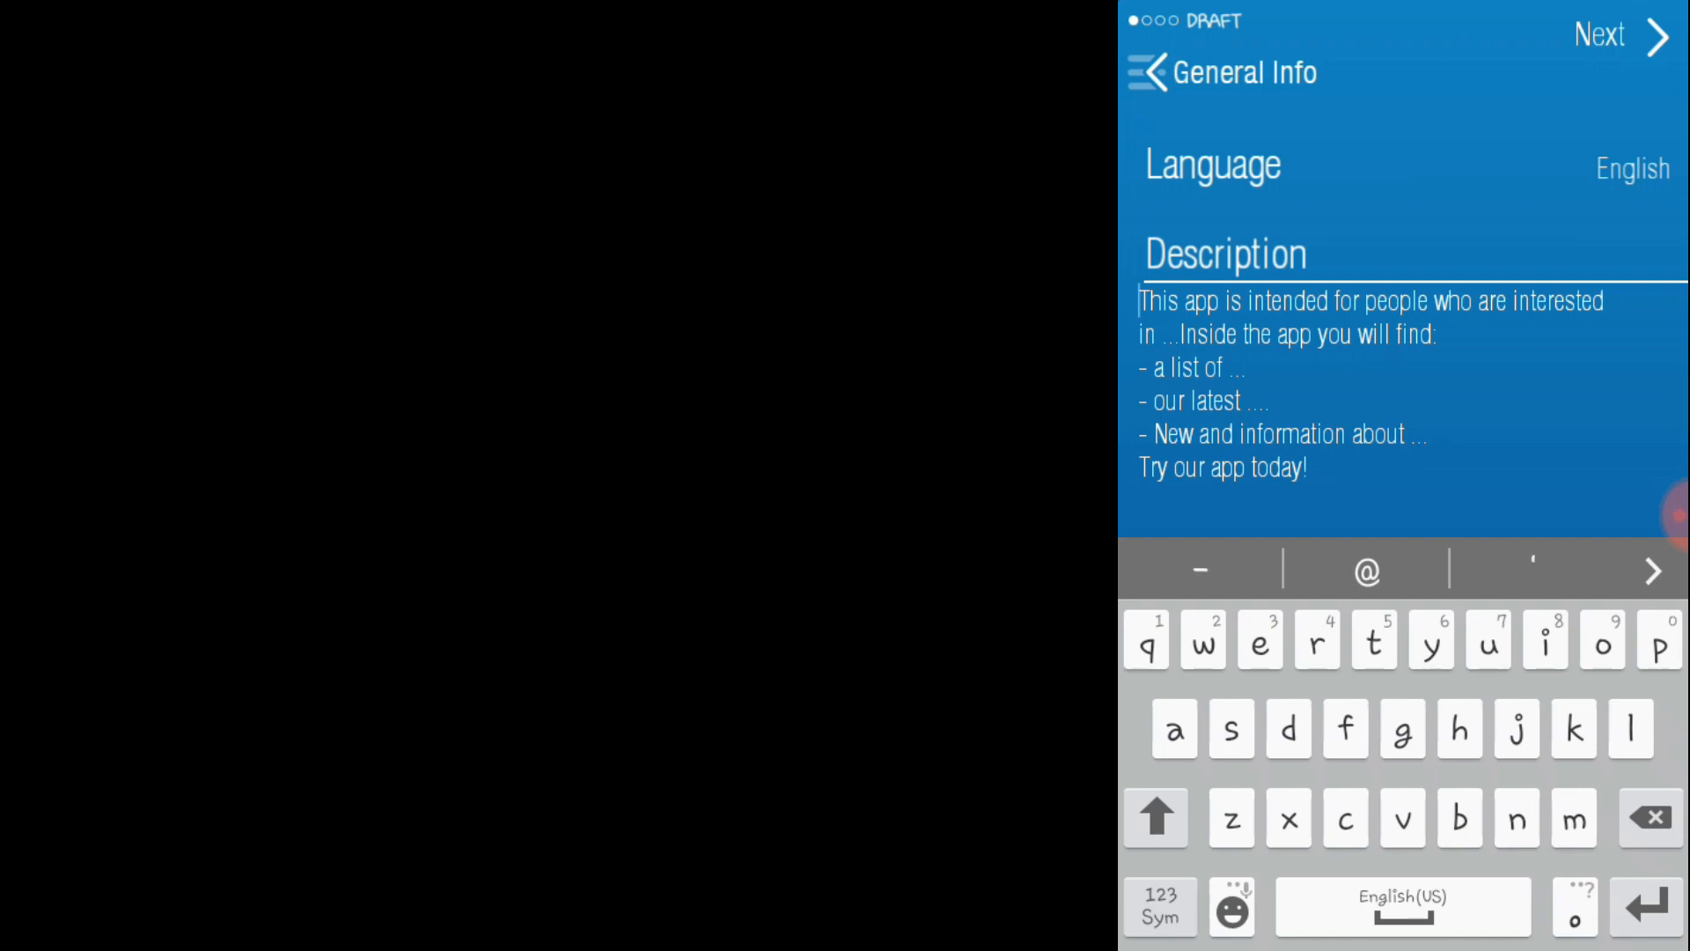
pyautogui.click(1609, 35)
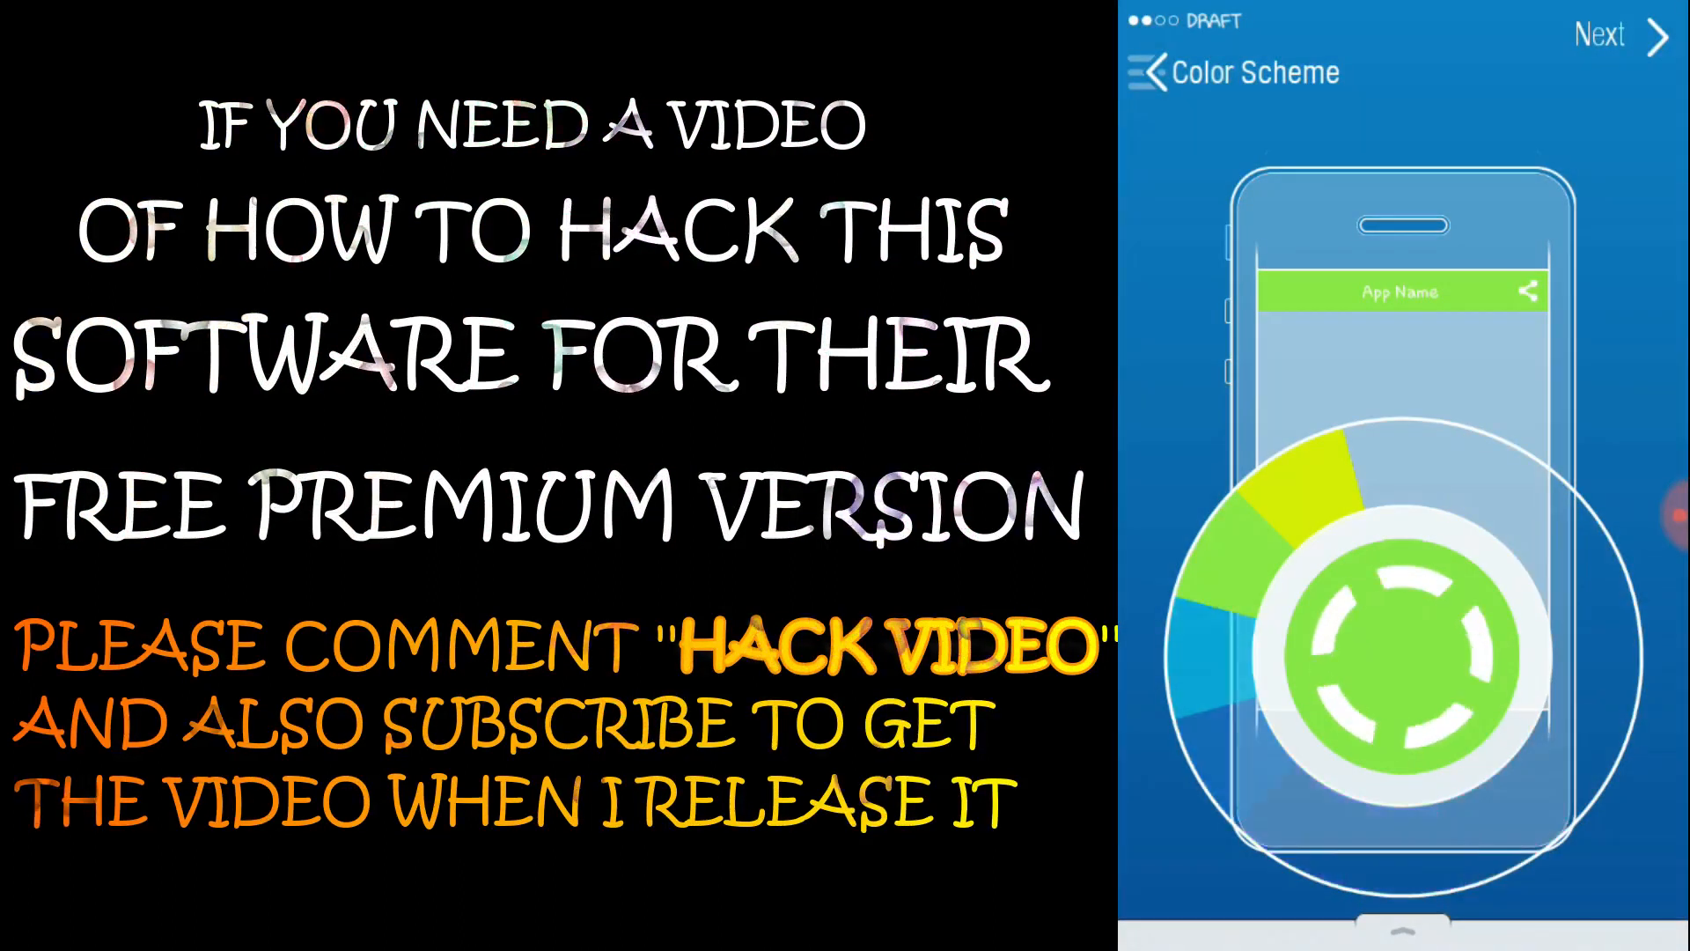
# Advance the Trumis draft from General Info to the Color Scheme step
pyautogui.click(1602, 35)
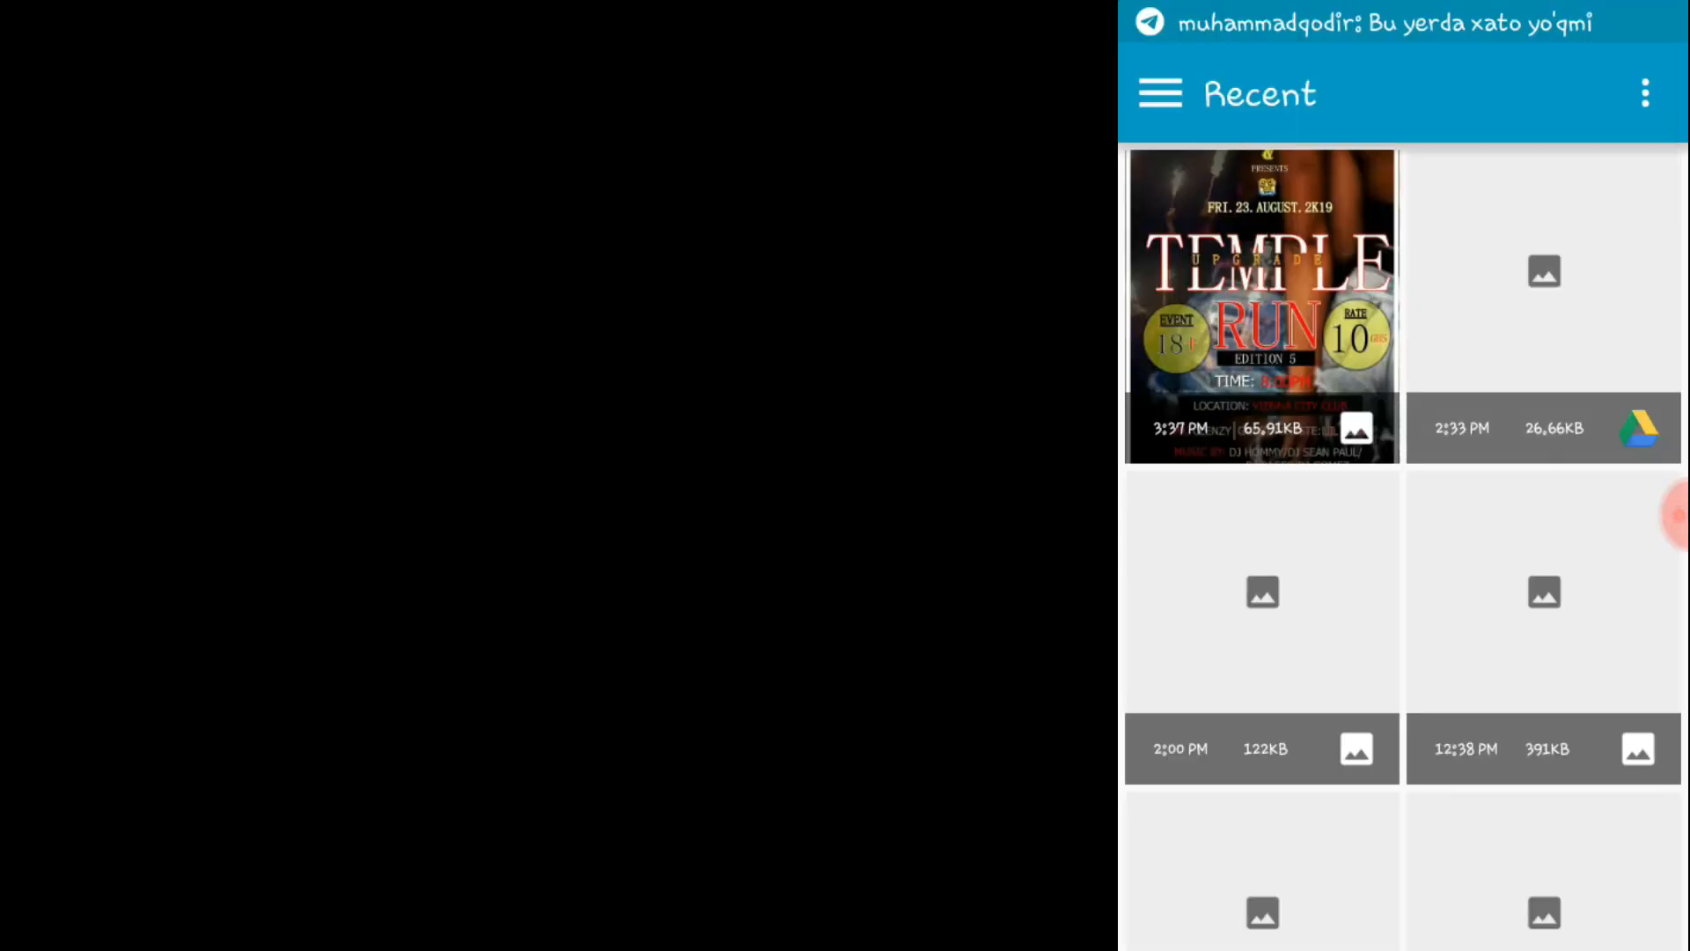
# Browse the Gallery albums to the facebook album holding the woman's portrait
pyautogui.click(1160, 93)
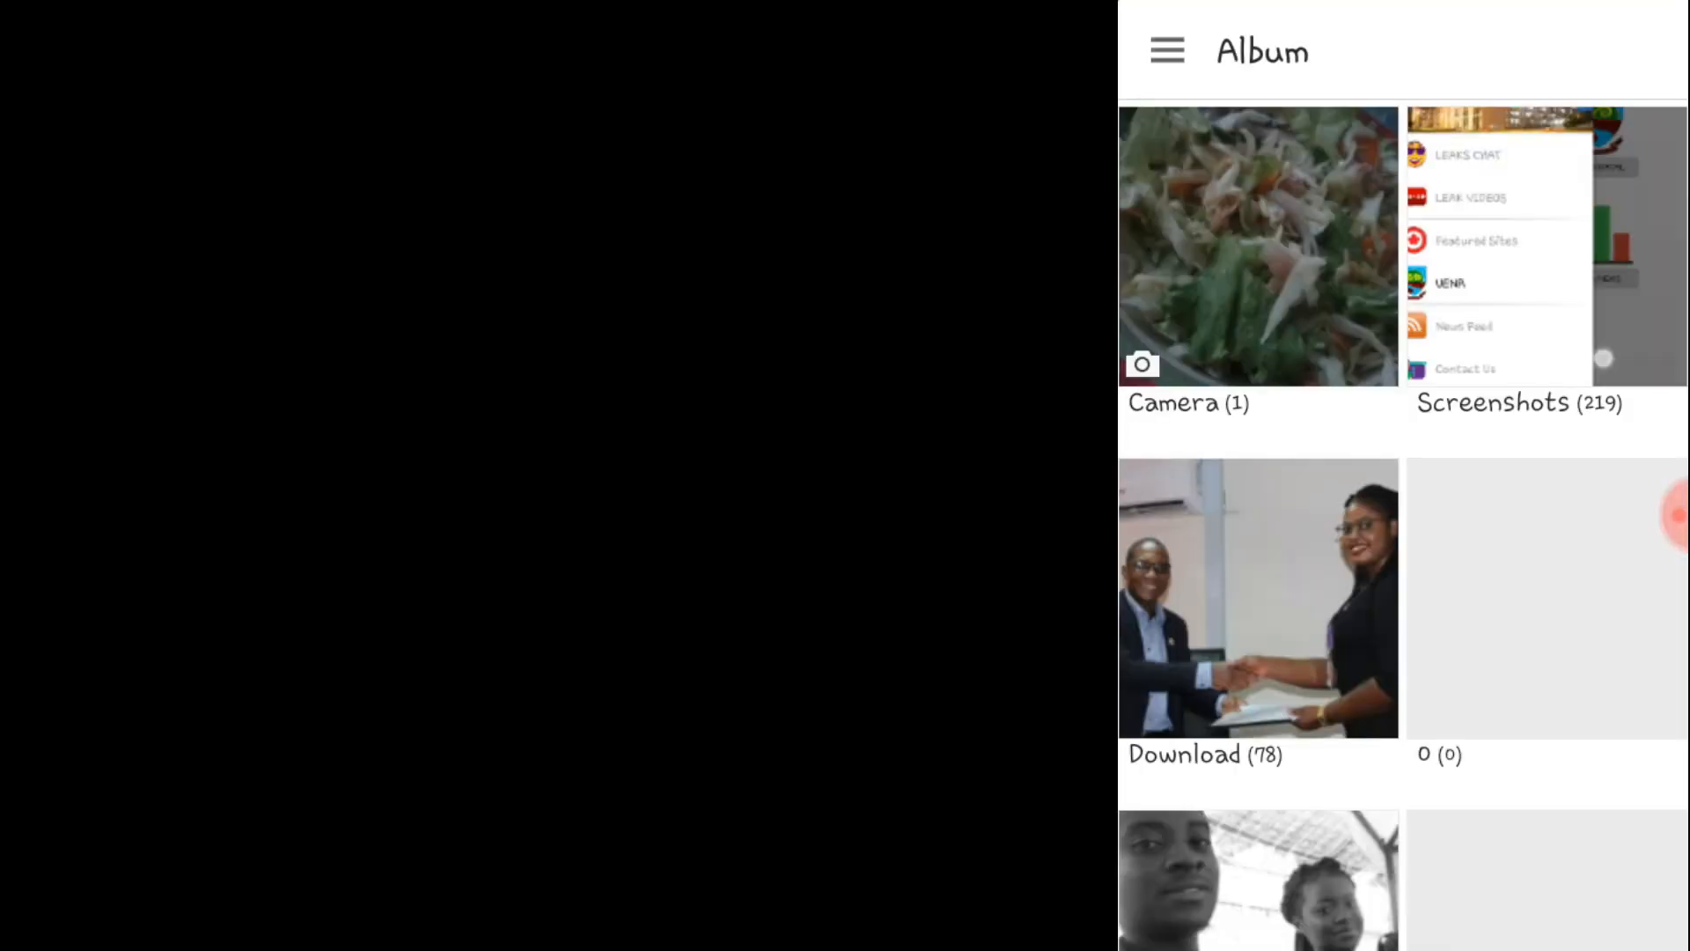
pyautogui.scroll(-3)
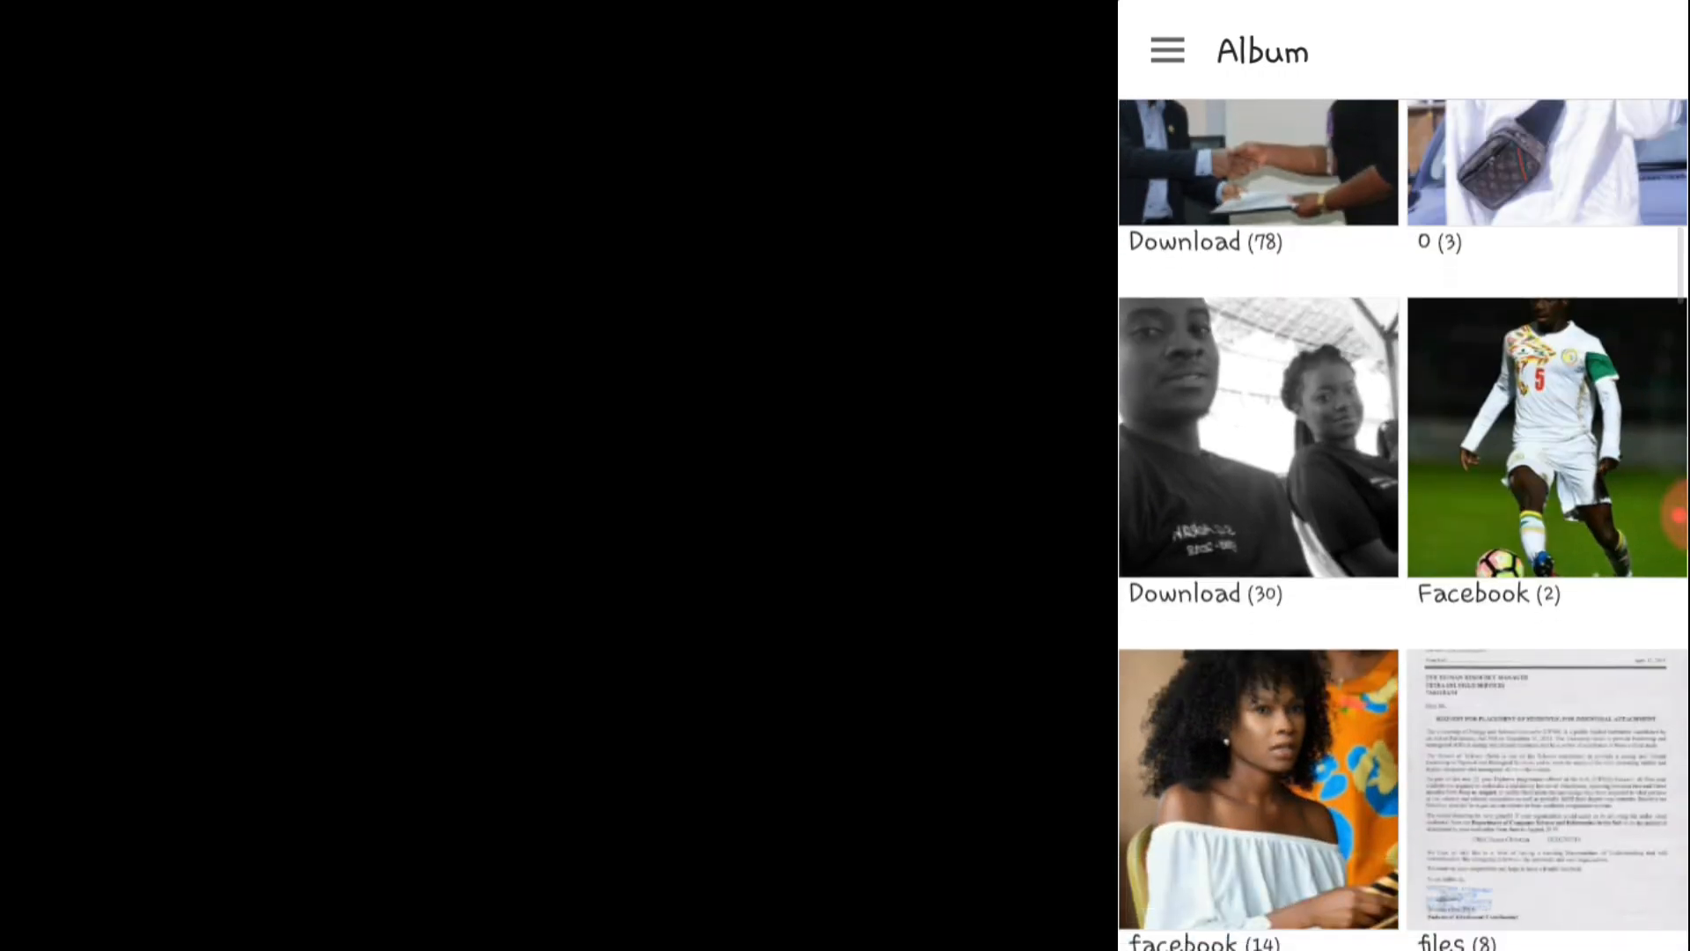
pyautogui.click(1257, 787)
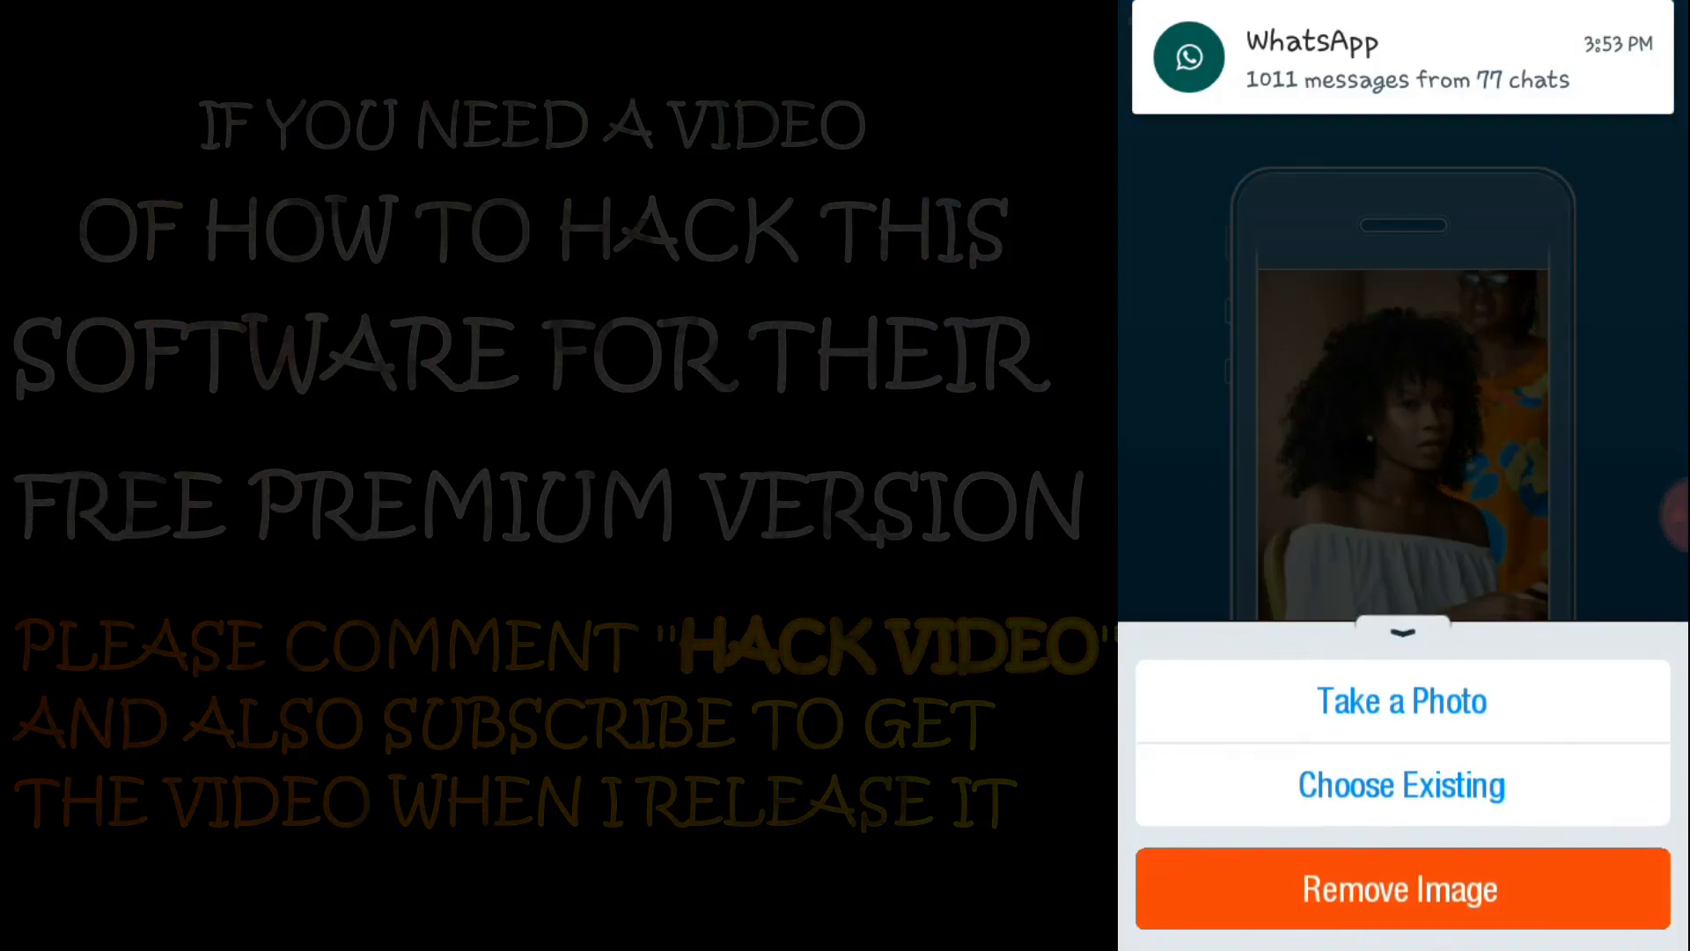
# Dismiss the background image options and continue to the Menu Style step
pyautogui.click(1399, 783)
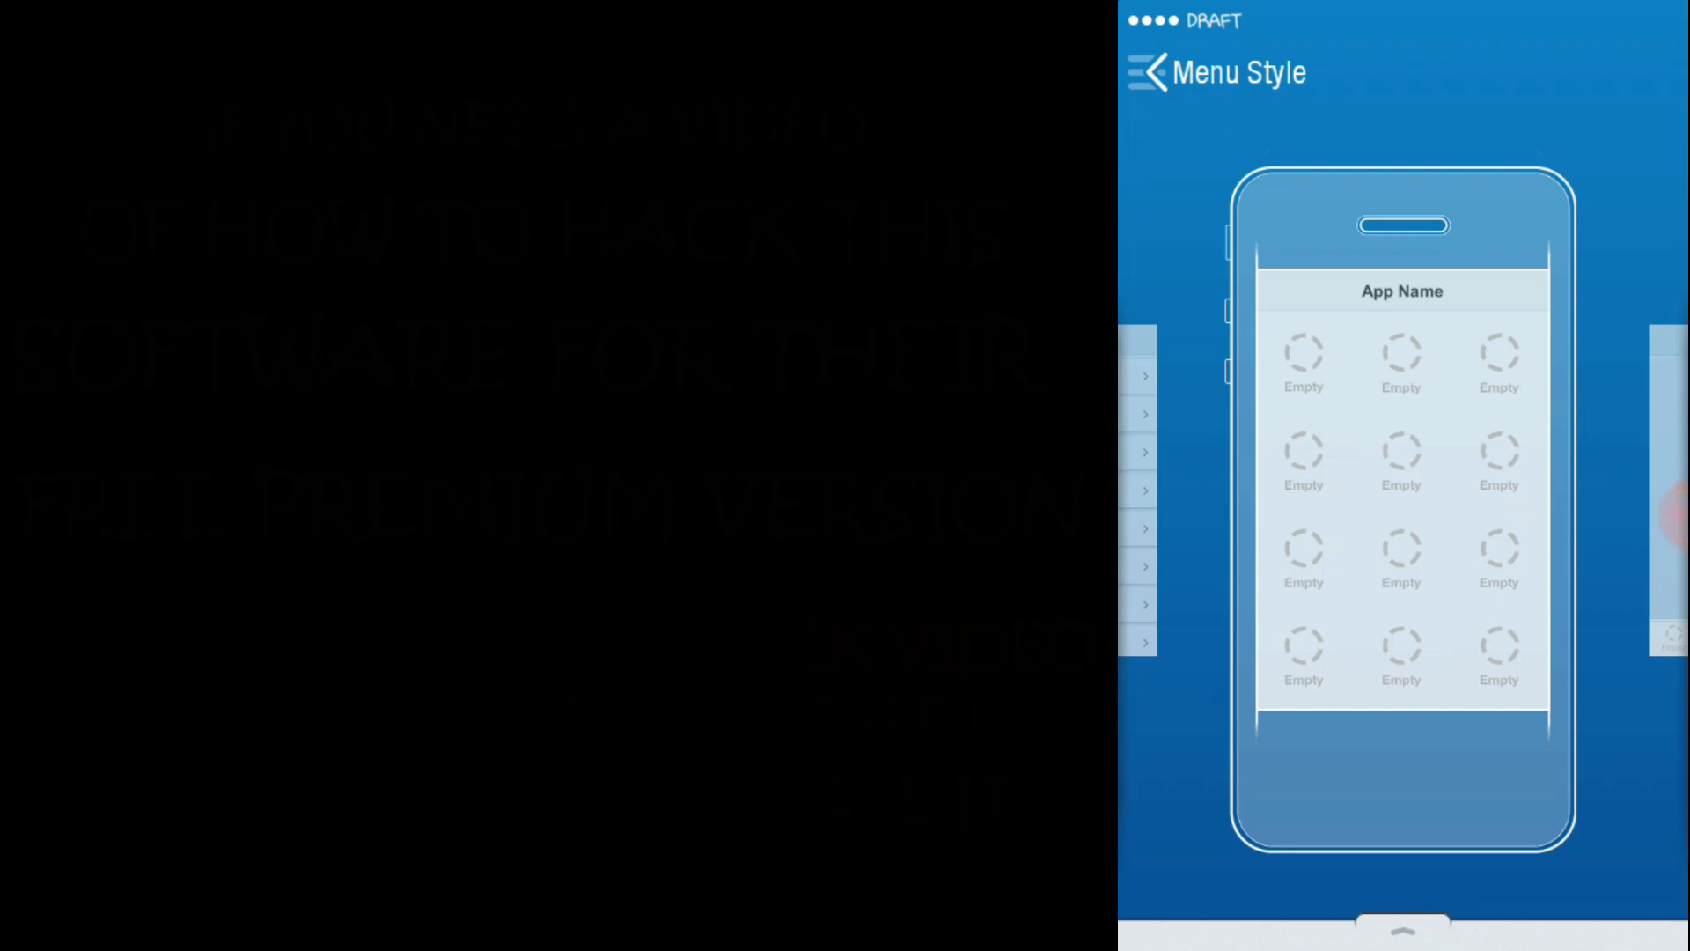
# Select an empty slot in the grid menu to add an Image Screens page
pyautogui.click(1139, 72)
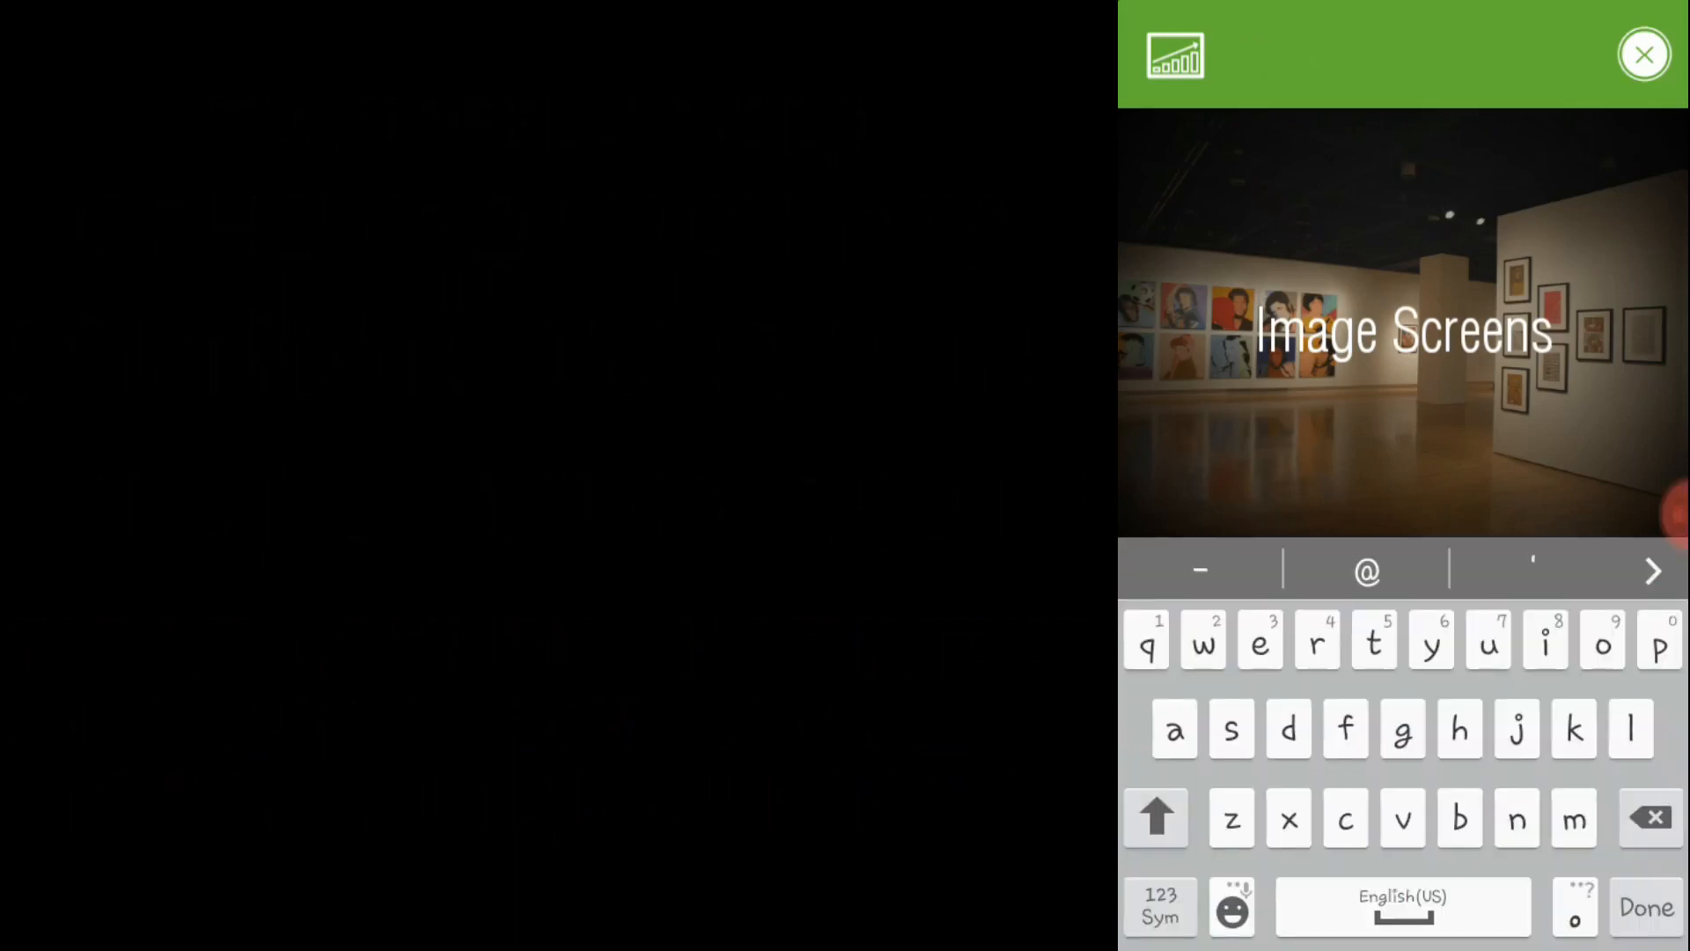
# Name the new screen 'Home'
pyautogui.write('Home')
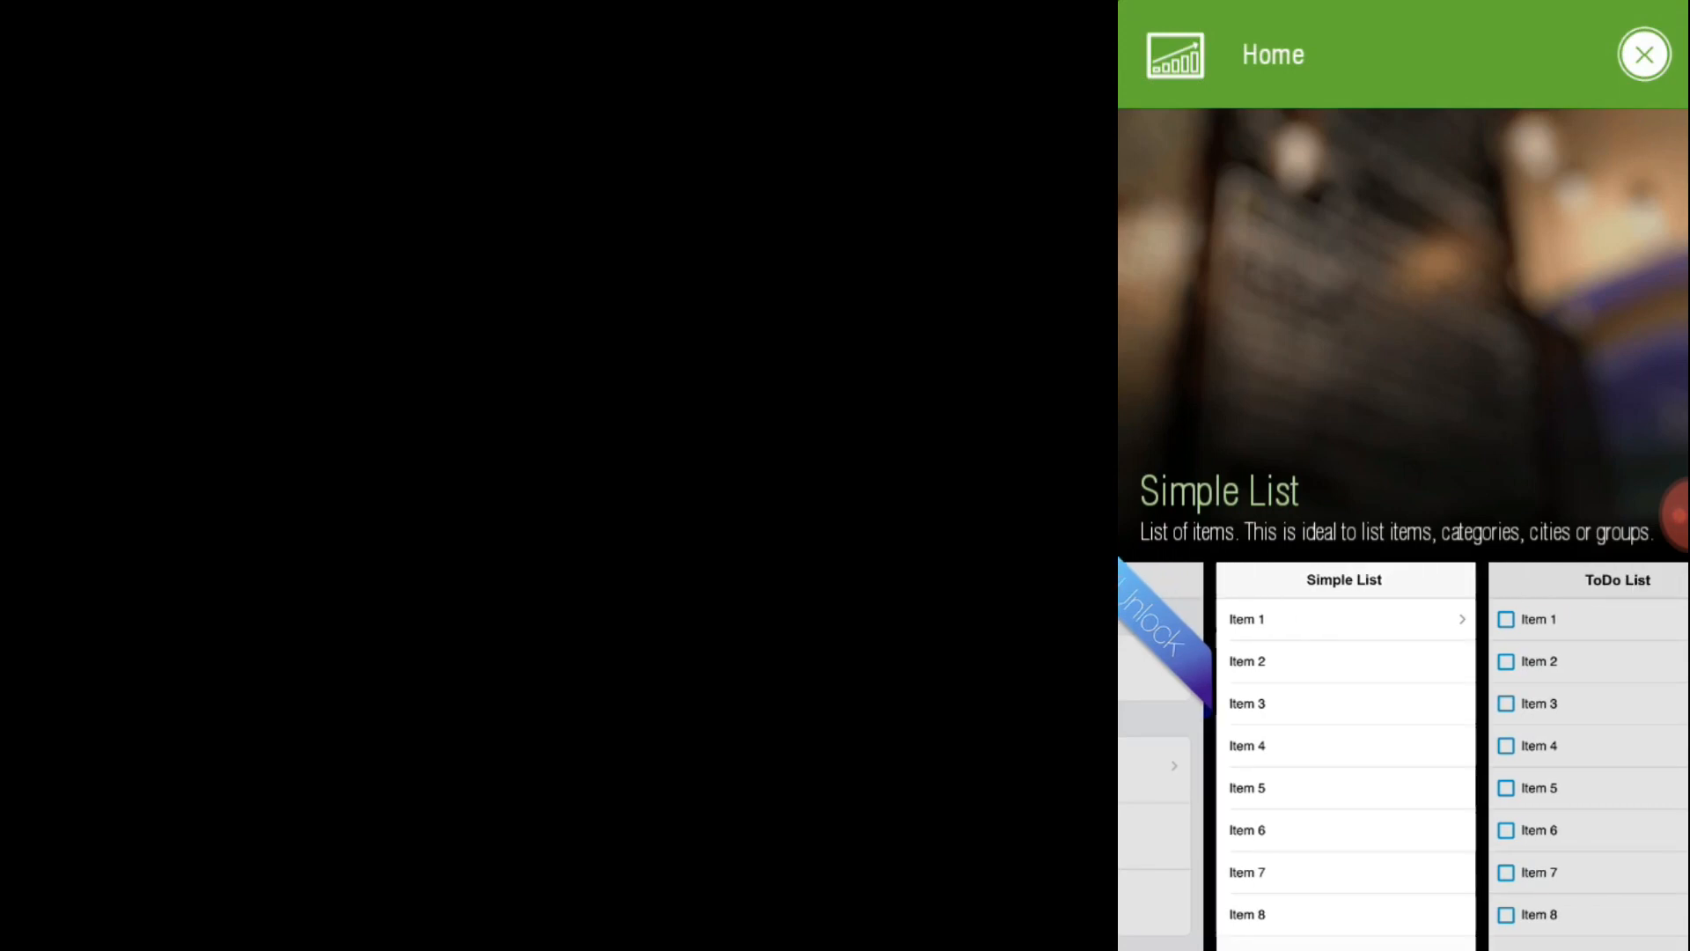
# Swipe through the screen options toward the icon/image picker
pyautogui.hscroll(-3)
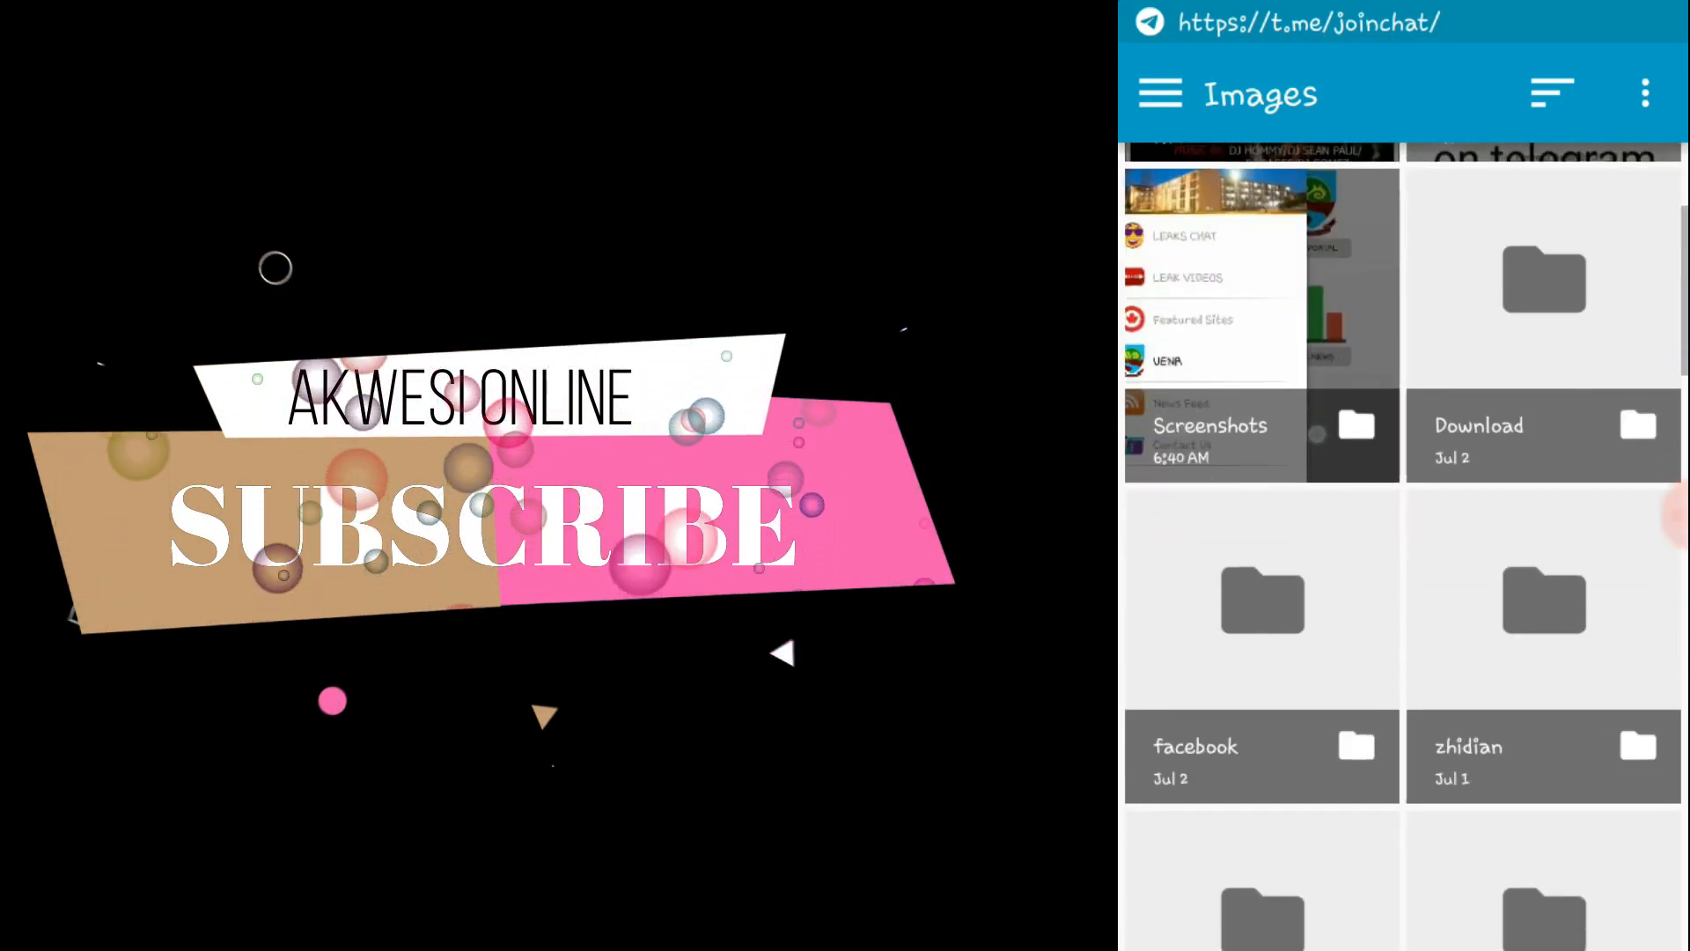
# Browse down the image folders and start a Preview of the Trumis app draft
pyautogui.scroll(-3)
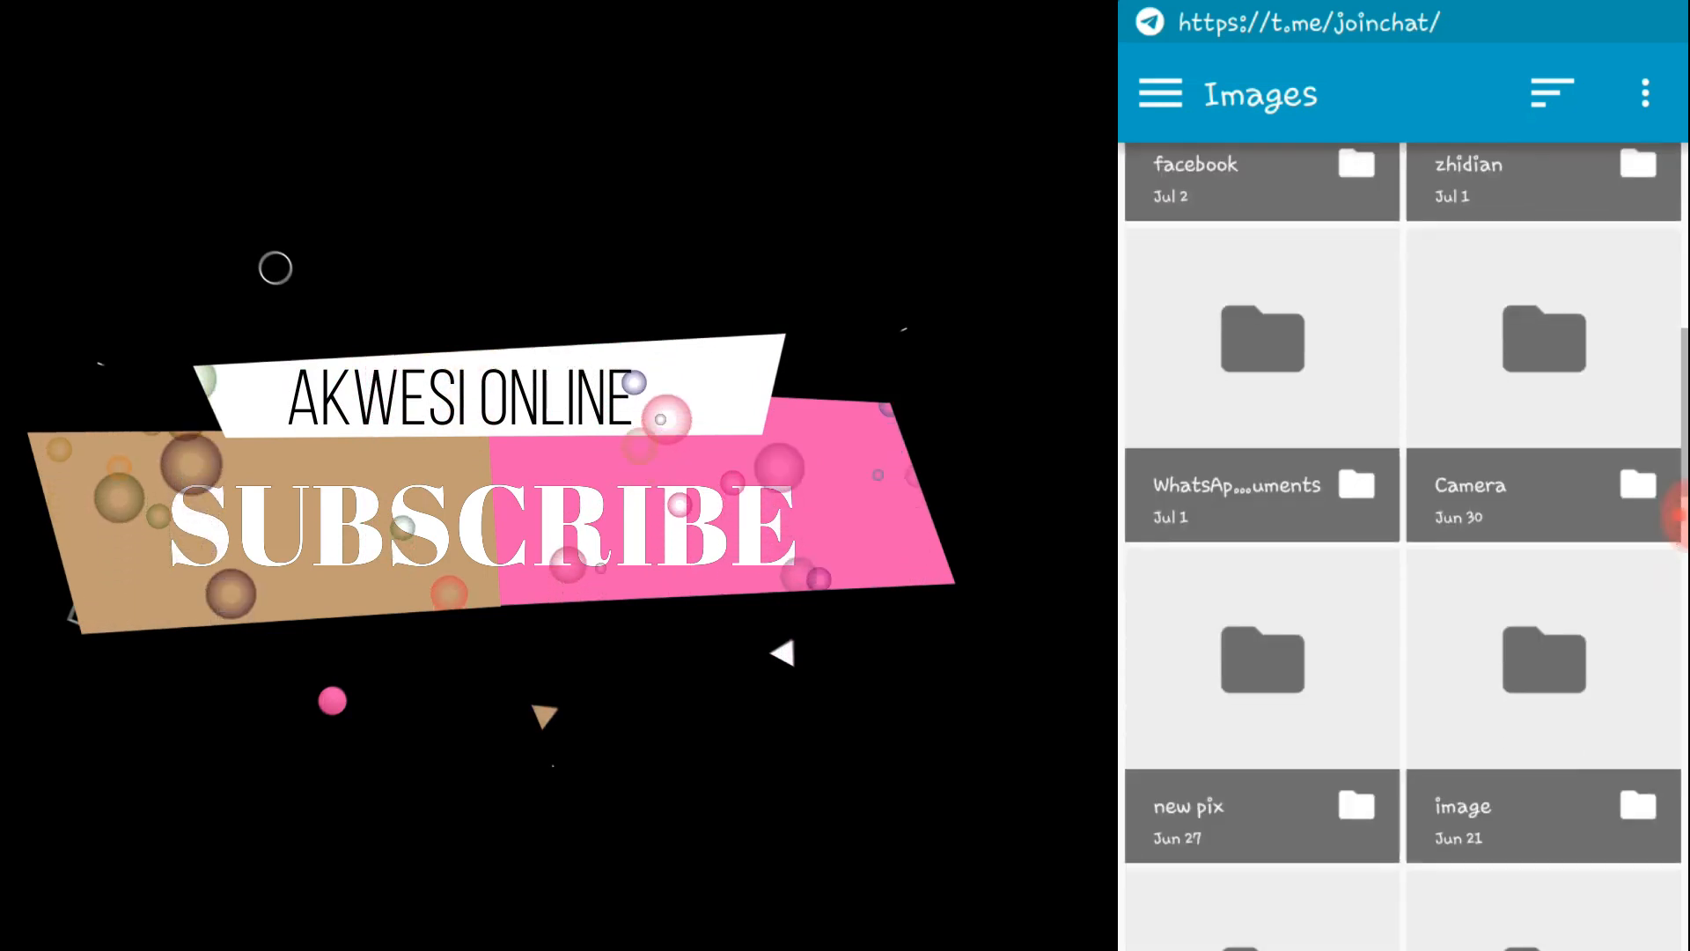
pyautogui.scroll(-3)
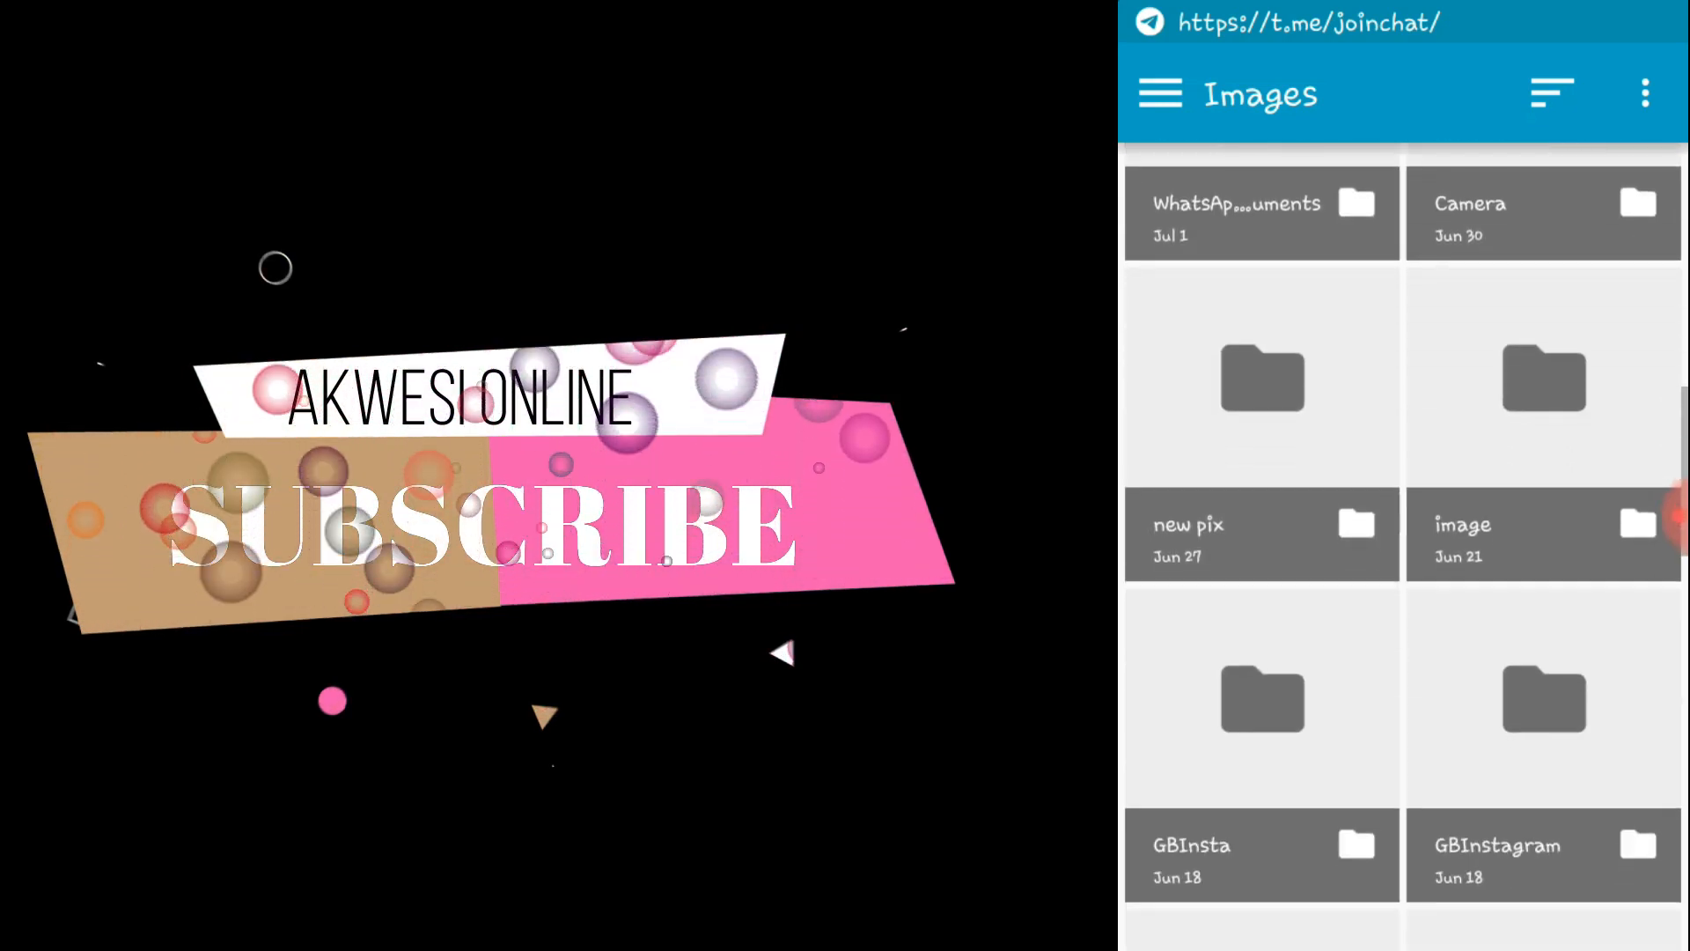
pyautogui.scroll(-3)
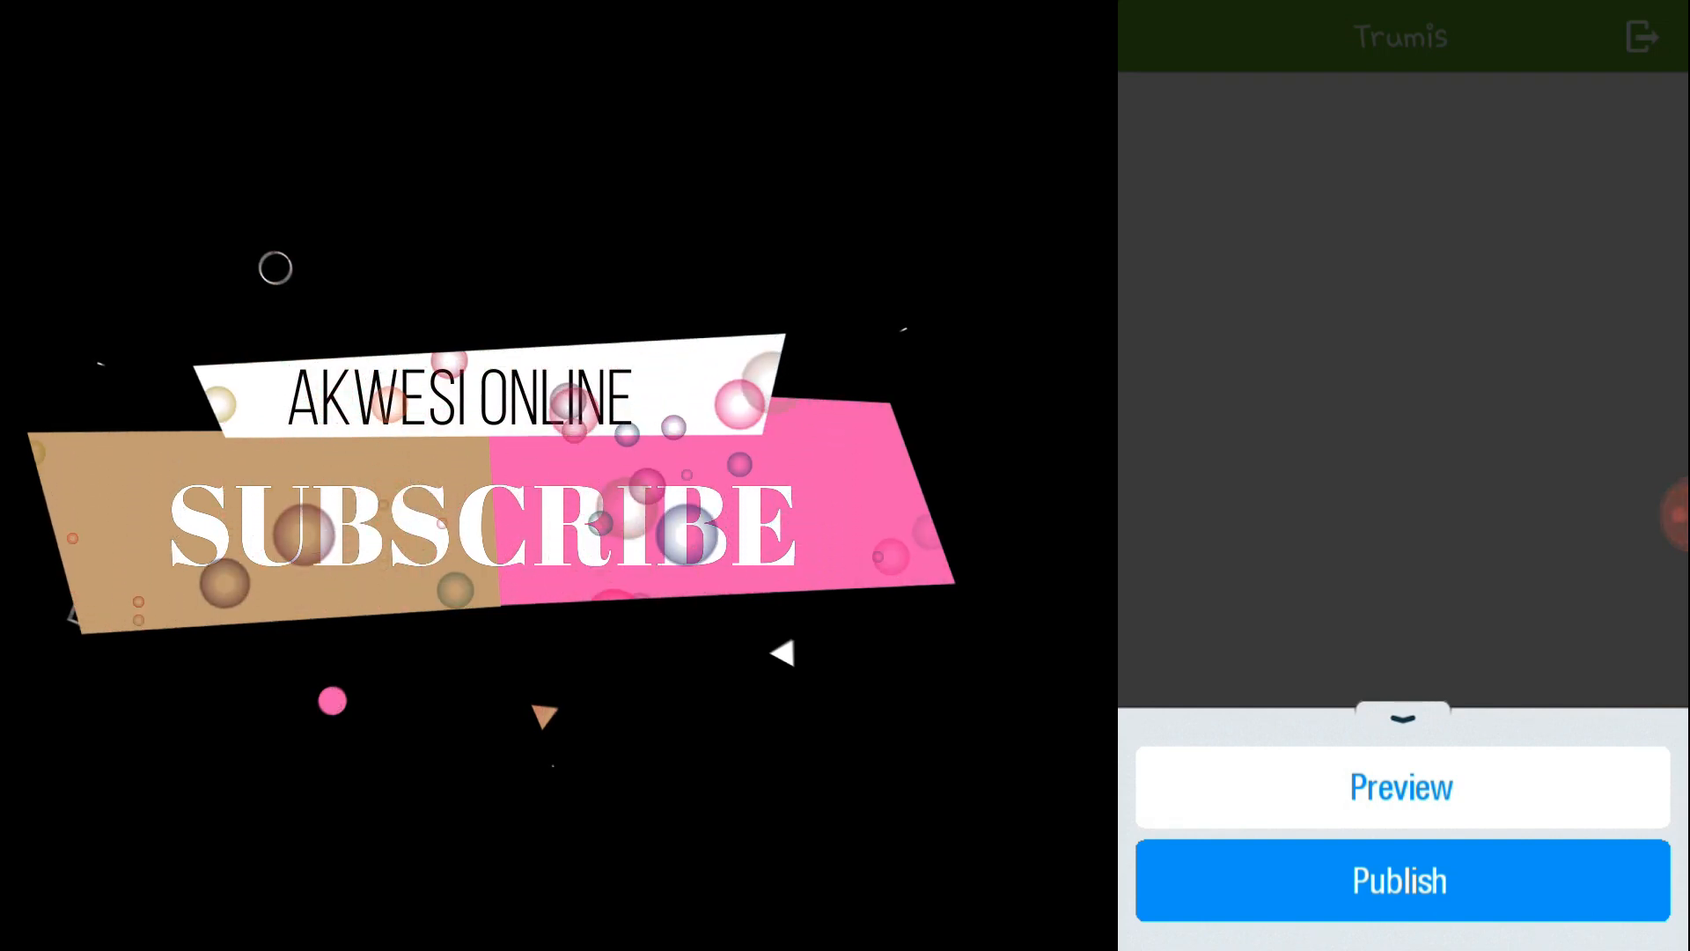
pyautogui.click(1400, 880)
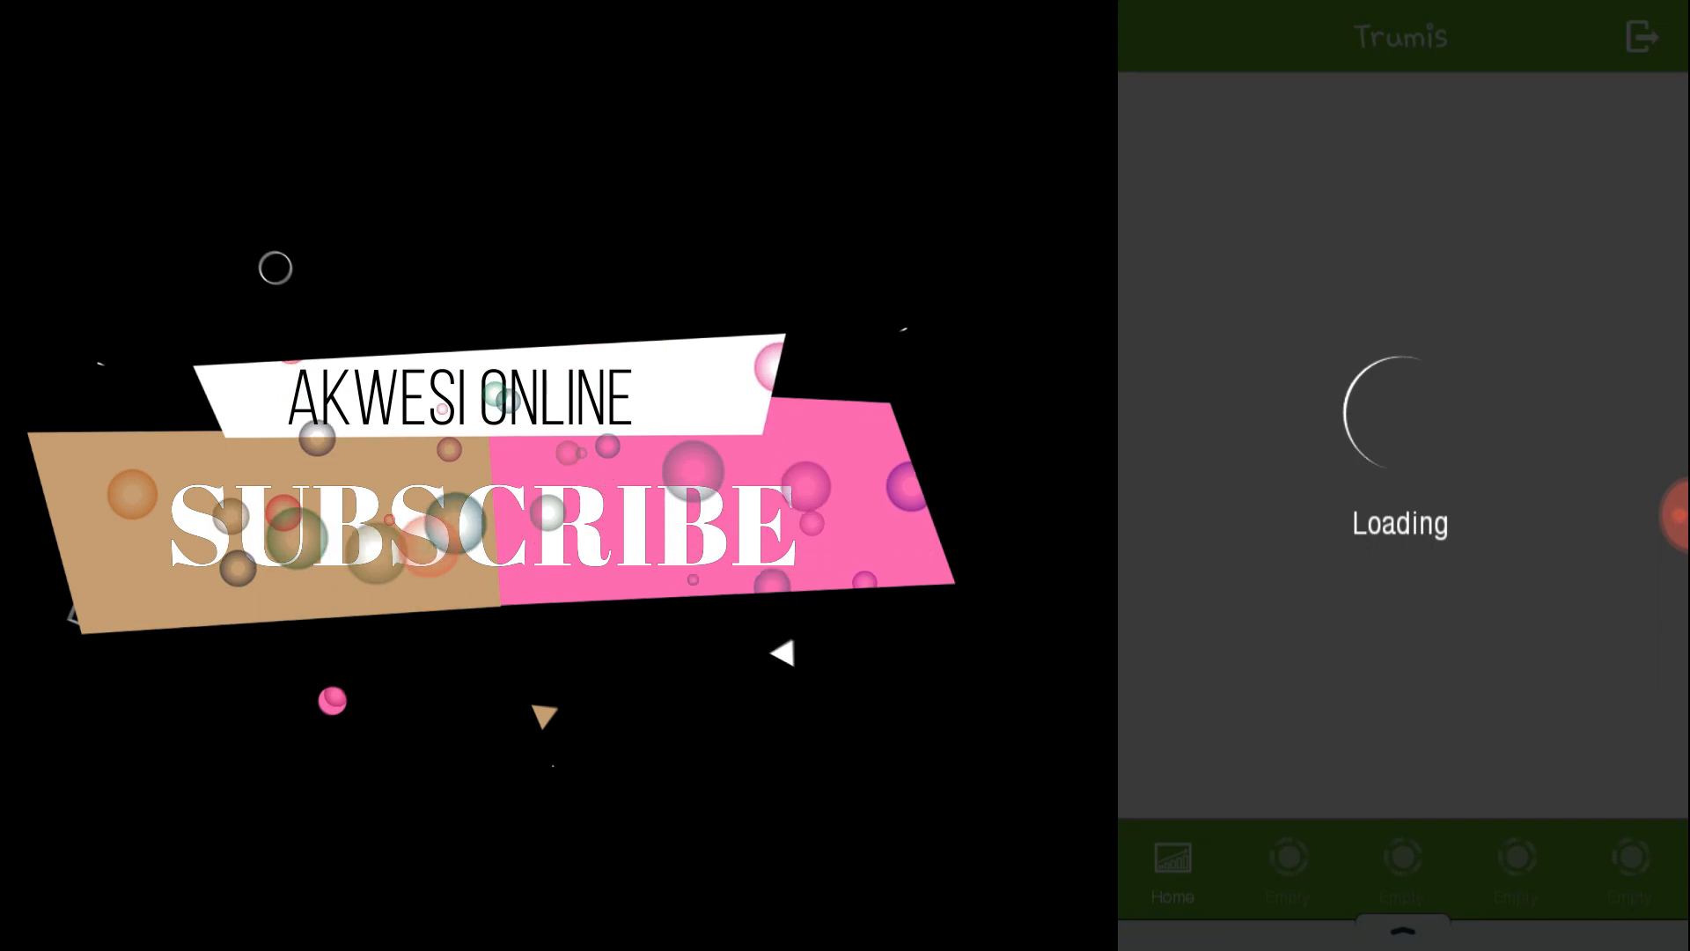